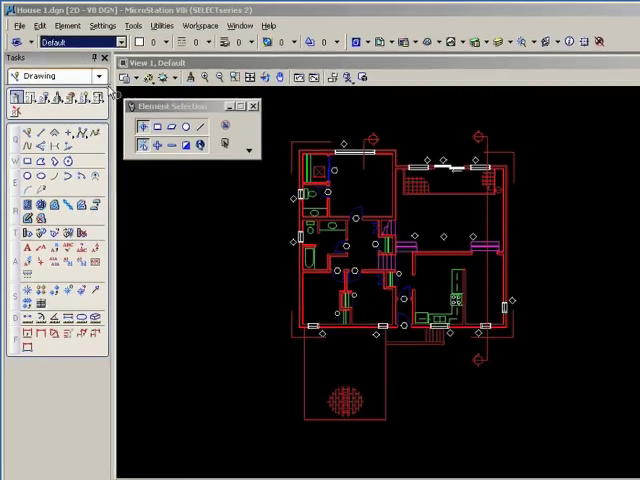
Step: Switch from the house floor plan to a recently used empty design file via the File menu
click(20, 24)
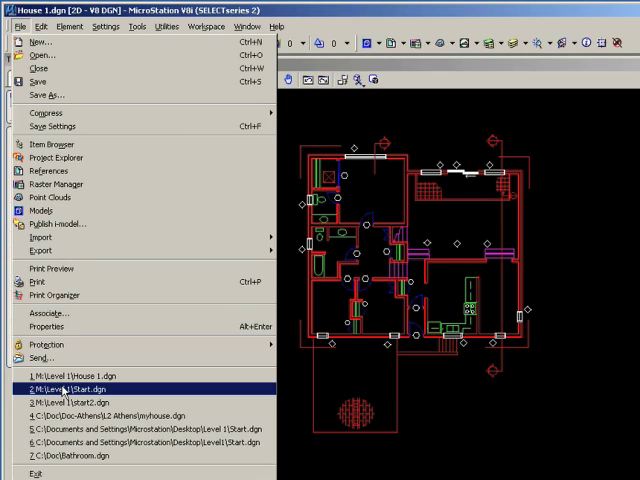
click(64, 388)
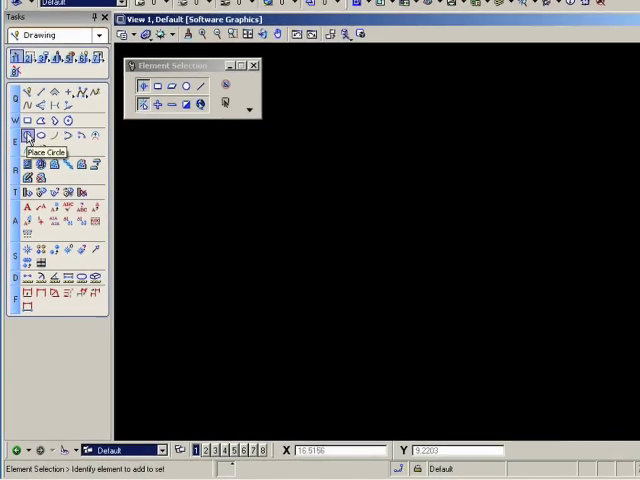
Step: Draw a circle by centre point near the middle of the view
click(28, 136)
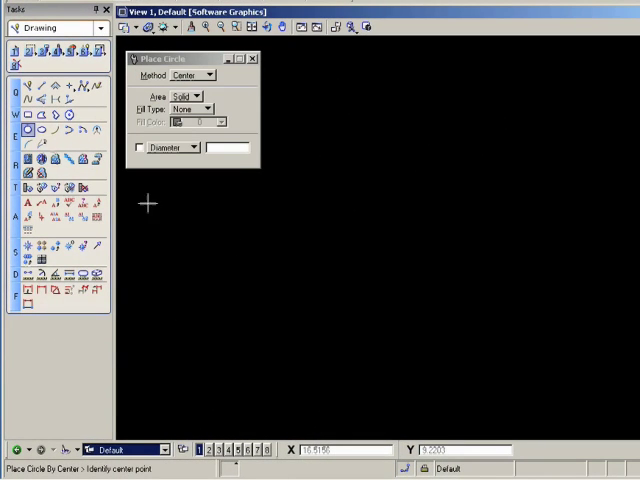
click(342, 296)
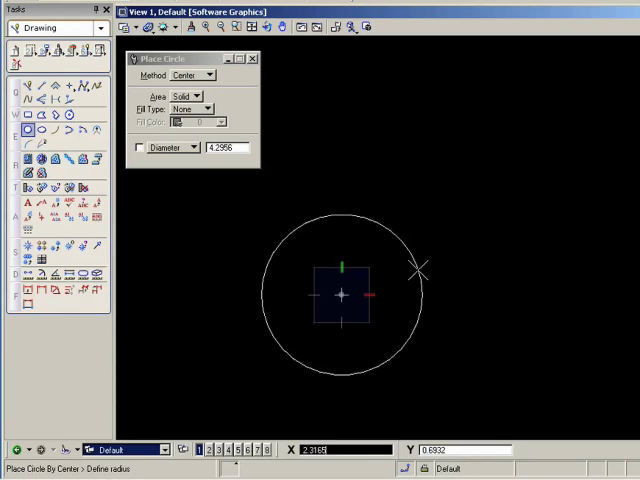
click(420, 268)
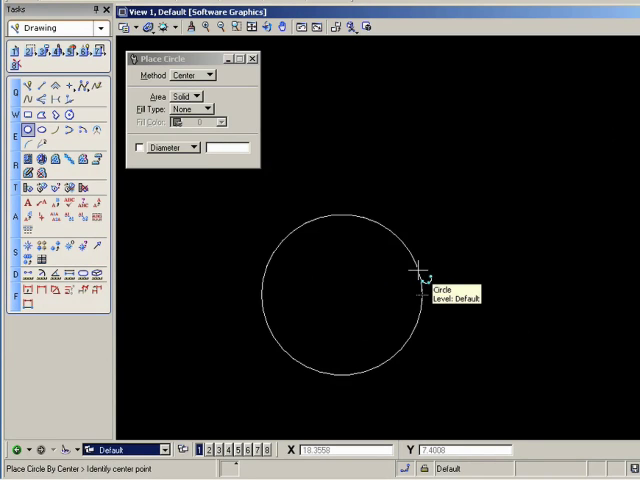
Step: Start the first slanted SmartLine above the circle
click(28, 84)
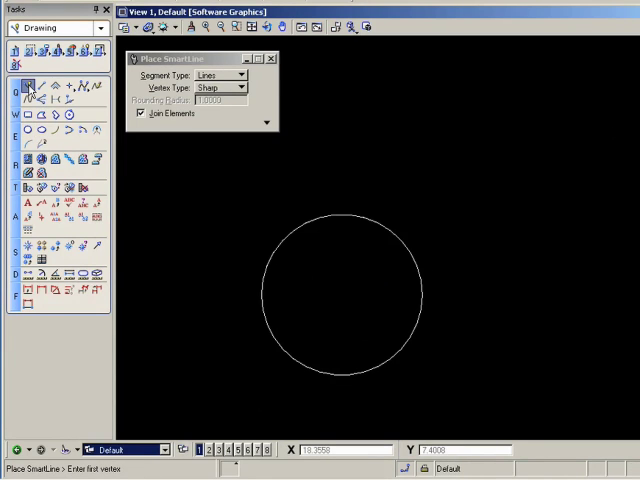
click(216, 204)
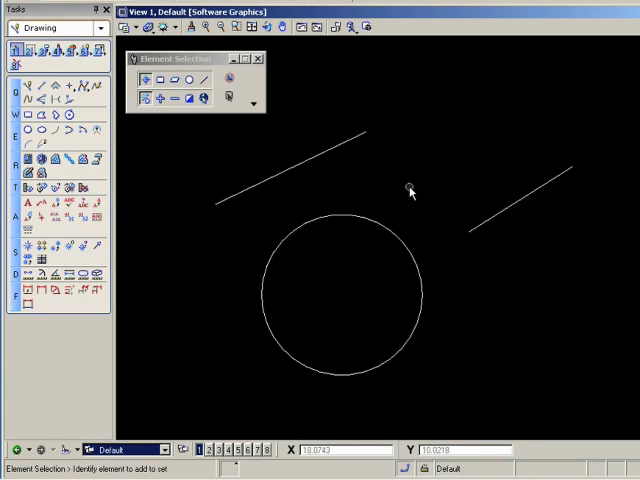
mouse_move(372, 176)
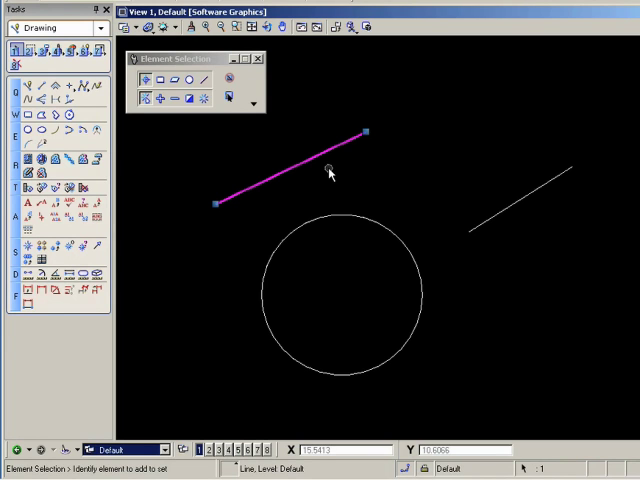
mouse_move(530, 204)
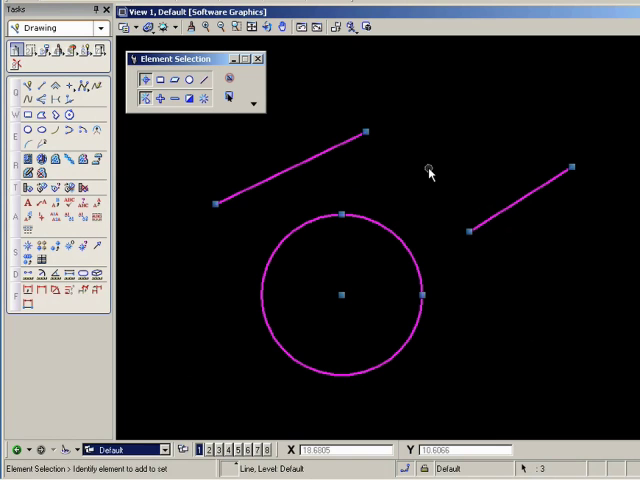
mouse_move(428, 172)
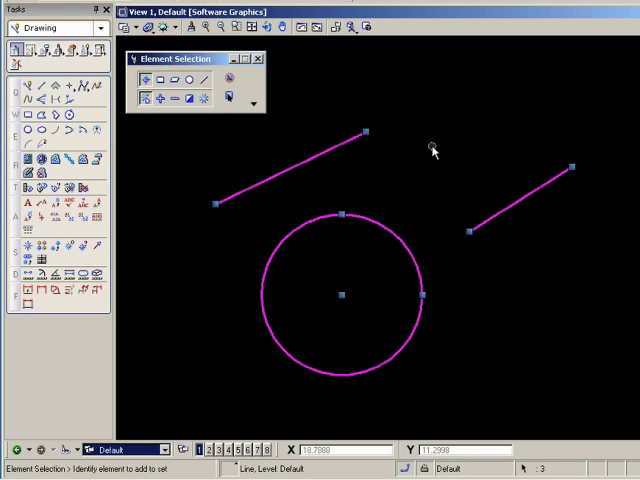
mouse_move(420, 150)
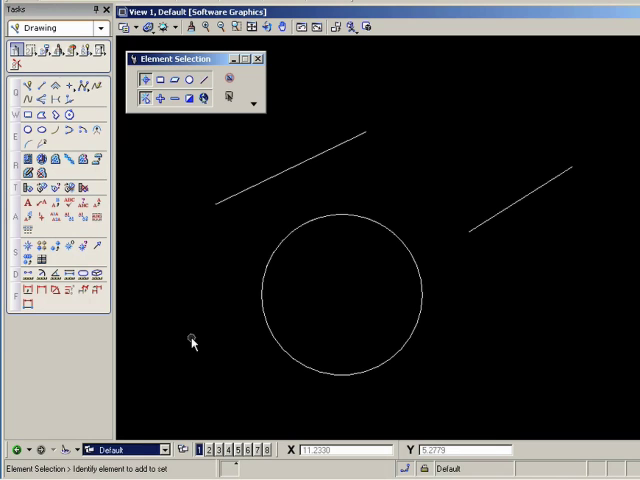
drag(192, 344, 280, 282)
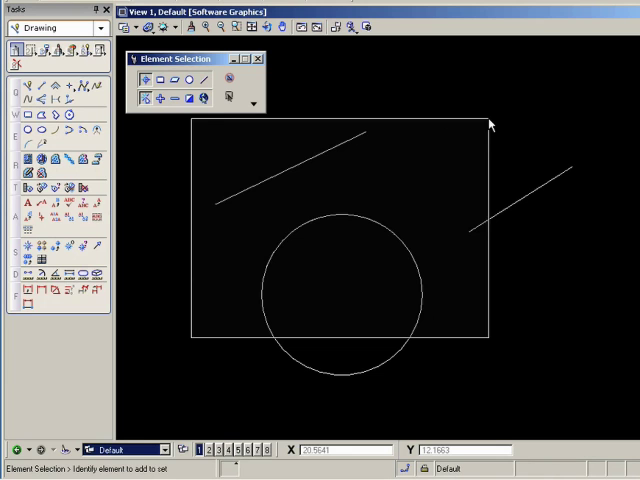
click(290, 164)
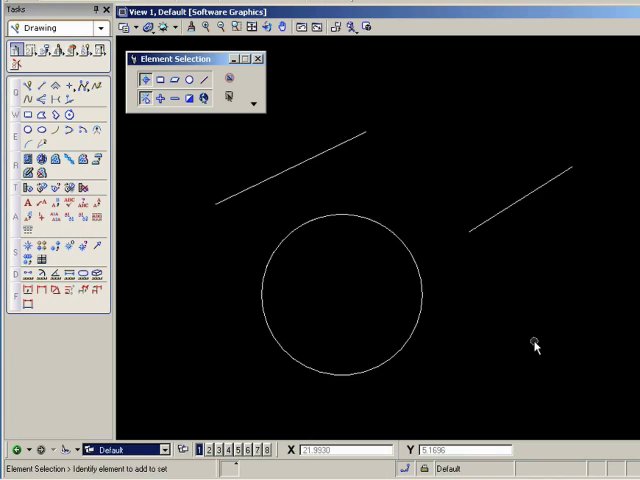
drag(400, 248, 536, 344)
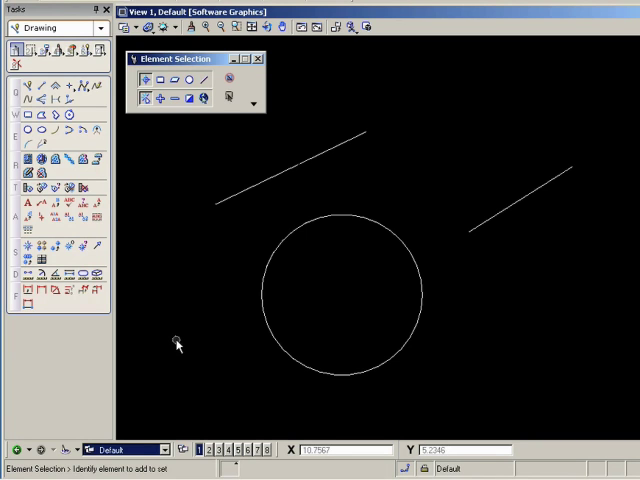
drag(178, 342, 418, 128)
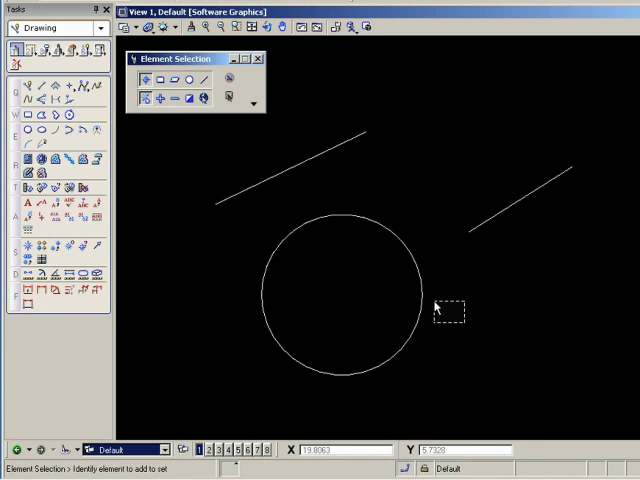
Step: Add the circle to the selection with a crossing line, keeping the upper-left line selected
drag(444, 318, 378, 232)
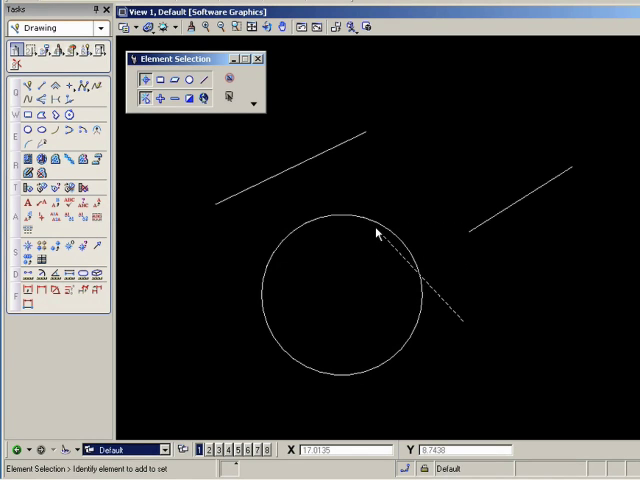
key(alt)
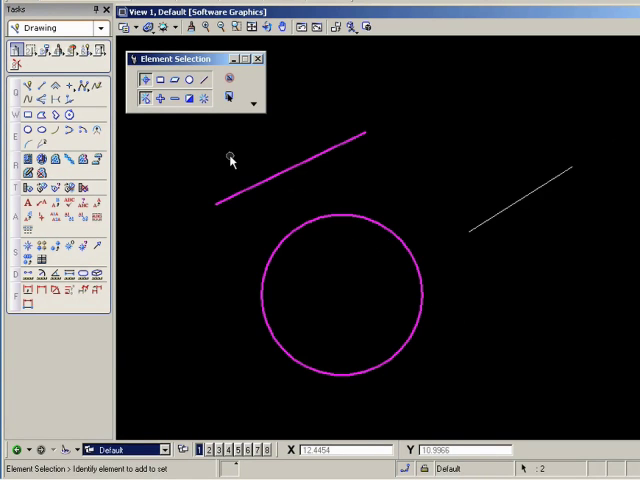
mouse_move(230, 160)
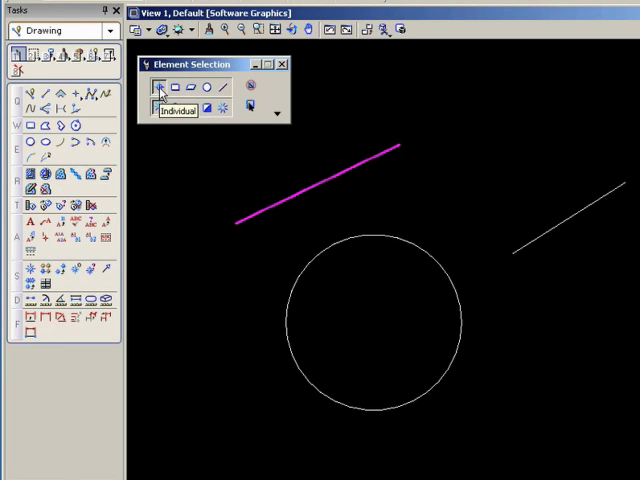
mouse_move(212, 164)
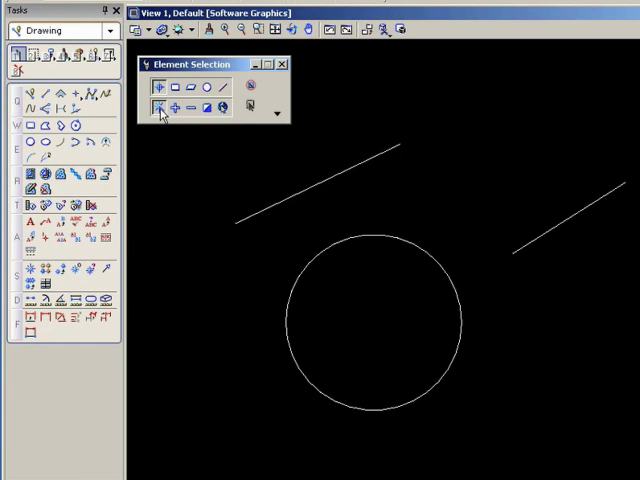
mouse_move(158, 108)
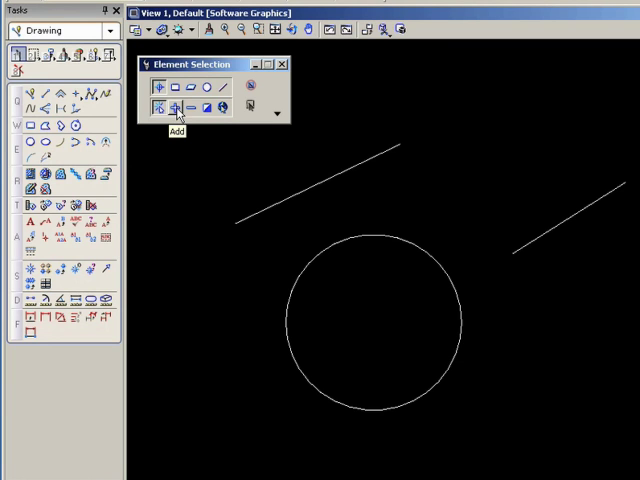
mouse_move(204, 108)
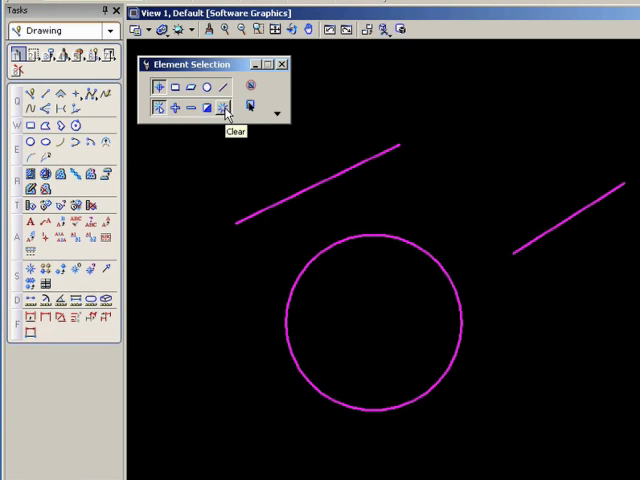
click(220, 108)
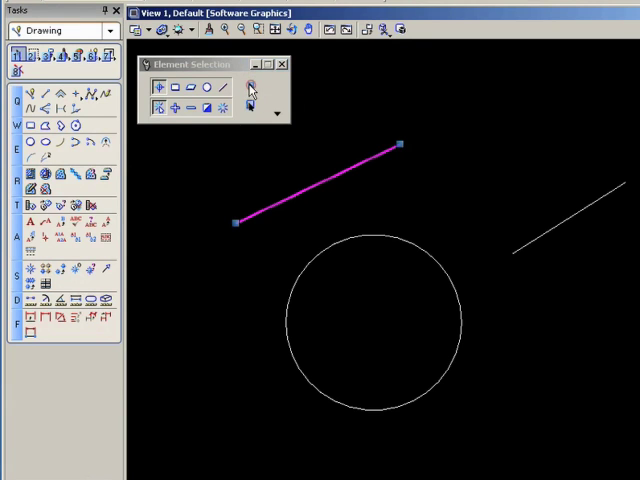
mouse_move(278, 96)
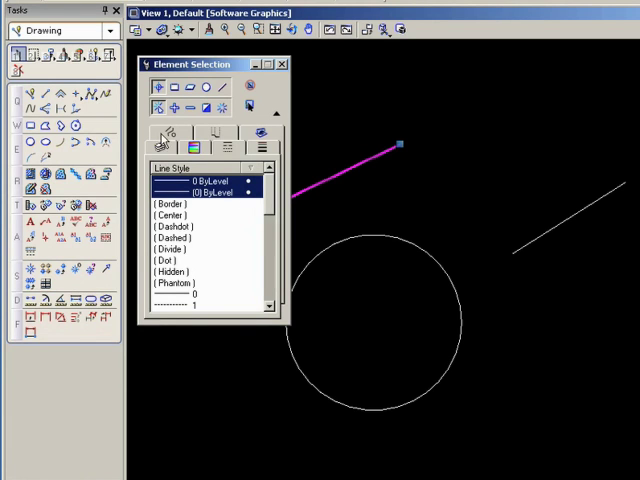
Step: Browse Element Type and Color attributes, then scroll the element-type list toward Line
click(200, 132)
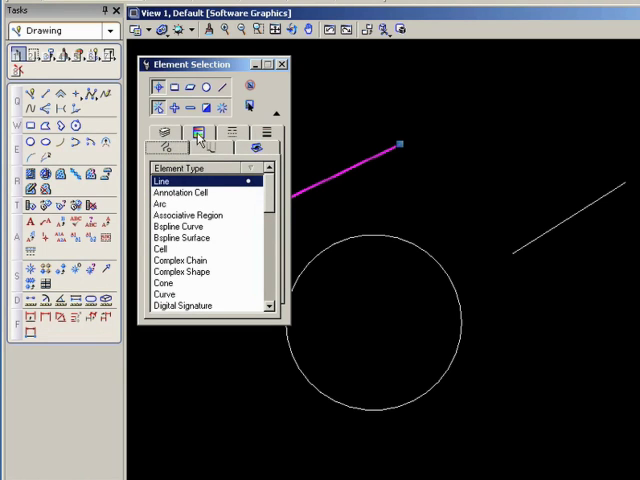
click(200, 132)
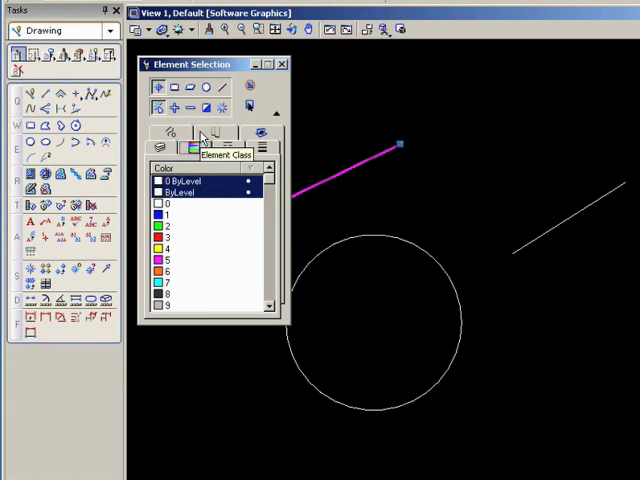
click(176, 132)
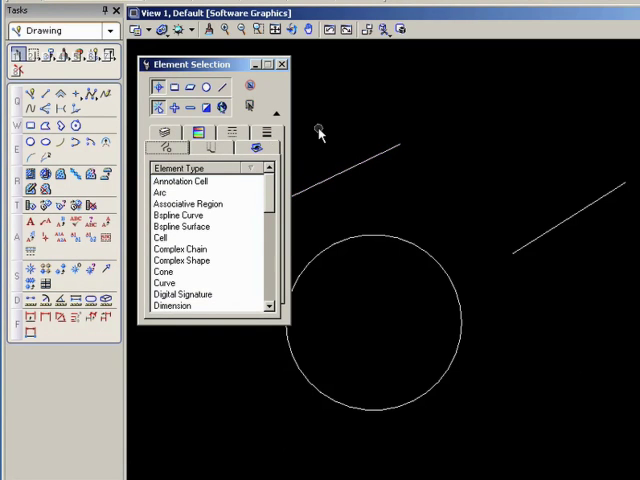
mouse_move(268, 196)
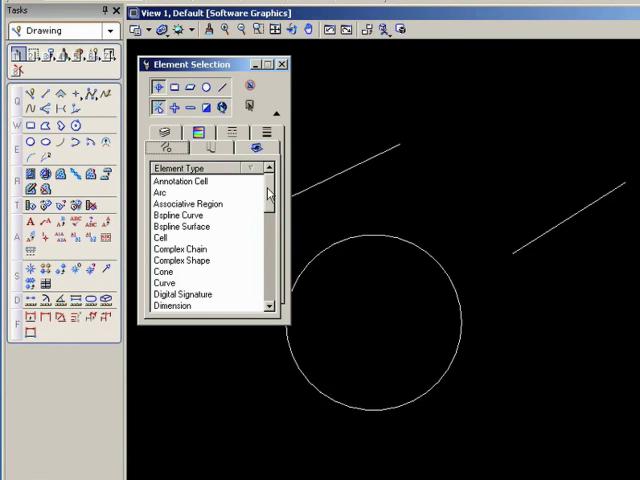
scroll(down, 3)
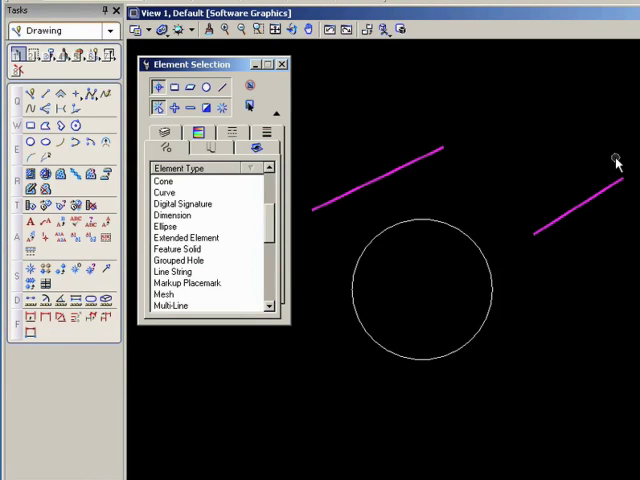
mouse_move(570, 270)
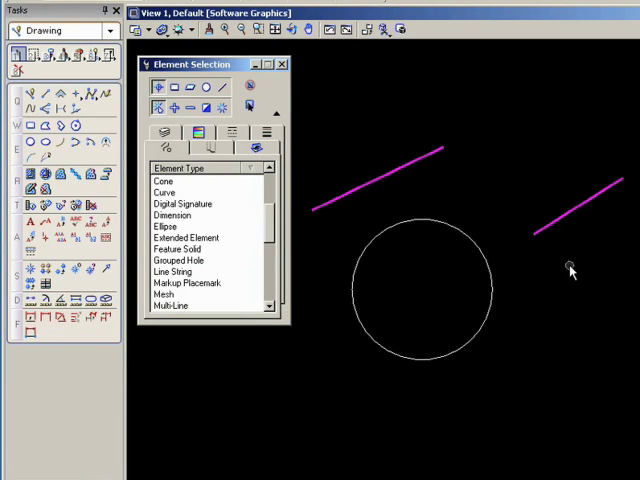